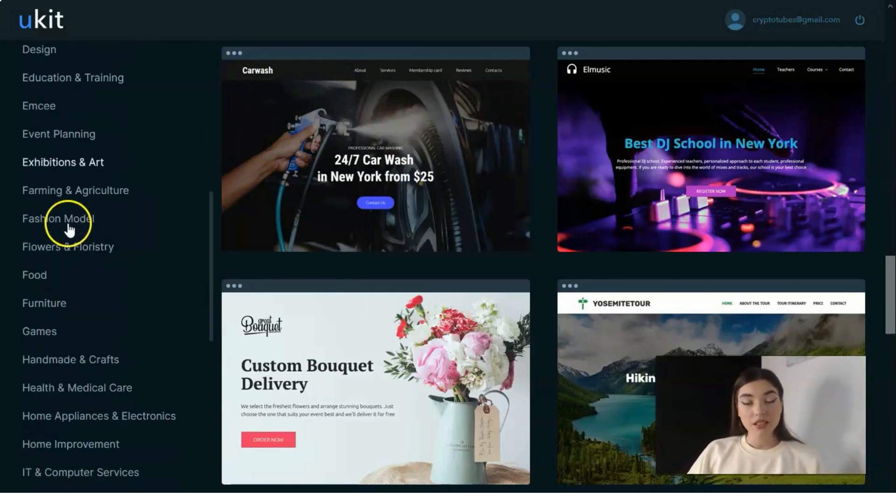
Step: Filter the template gallery to the IT & Computer Services category
scroll(down, 3)
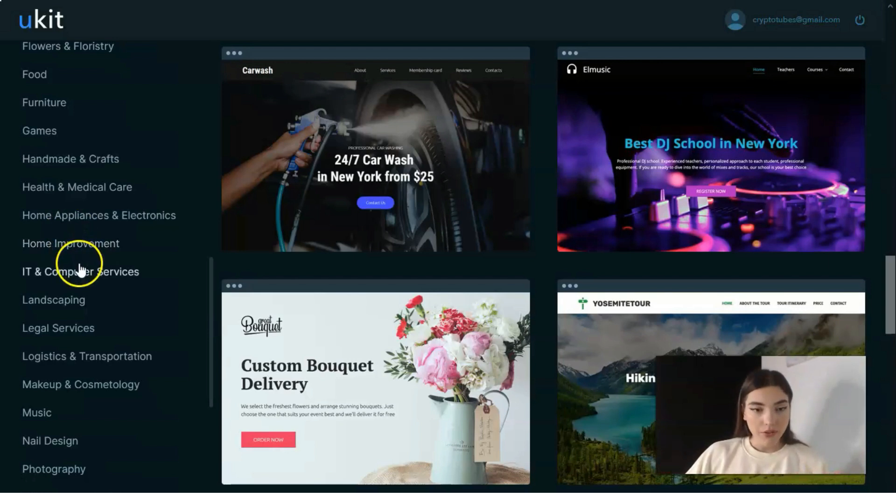
click(81, 271)
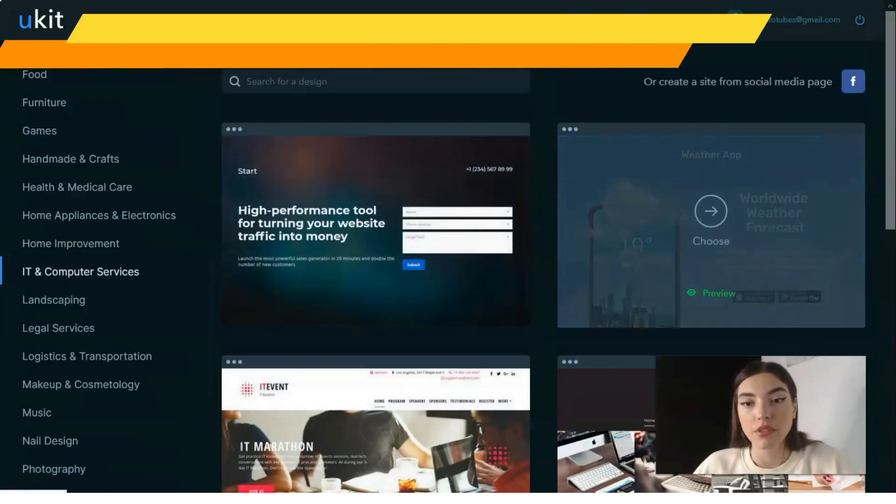
scroll(down, 3)
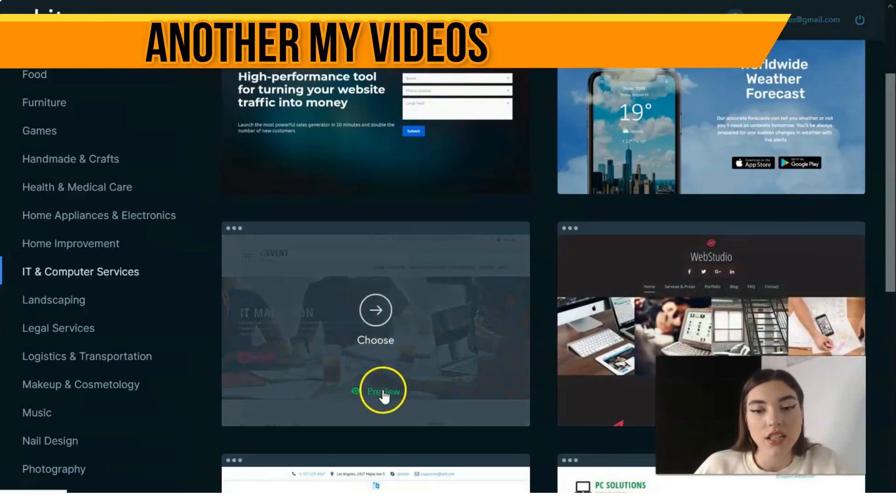
Step: Preview the ITEVENT IT Marathon template and review its sections top to bottom and back
click(384, 392)
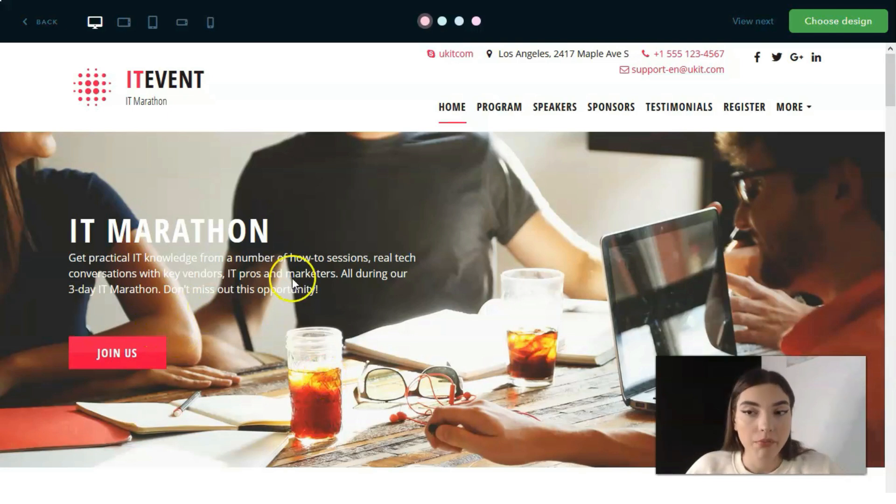
scroll(down, 3)
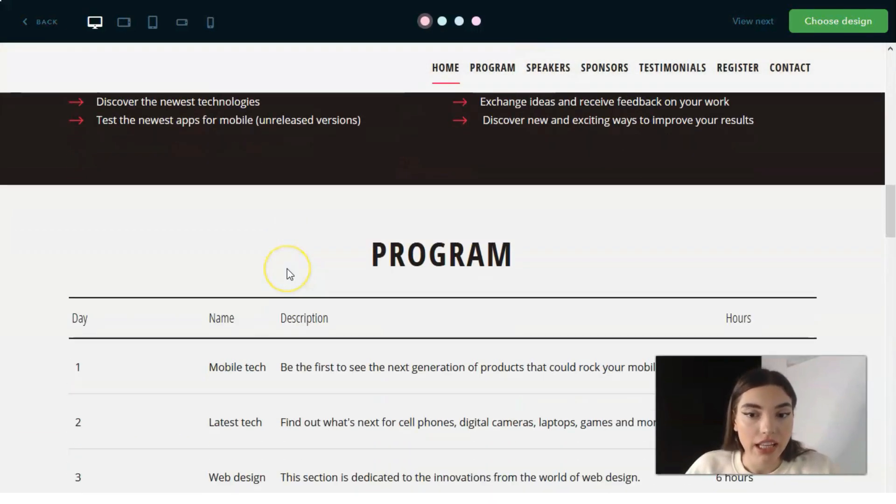
scroll(down, 3)
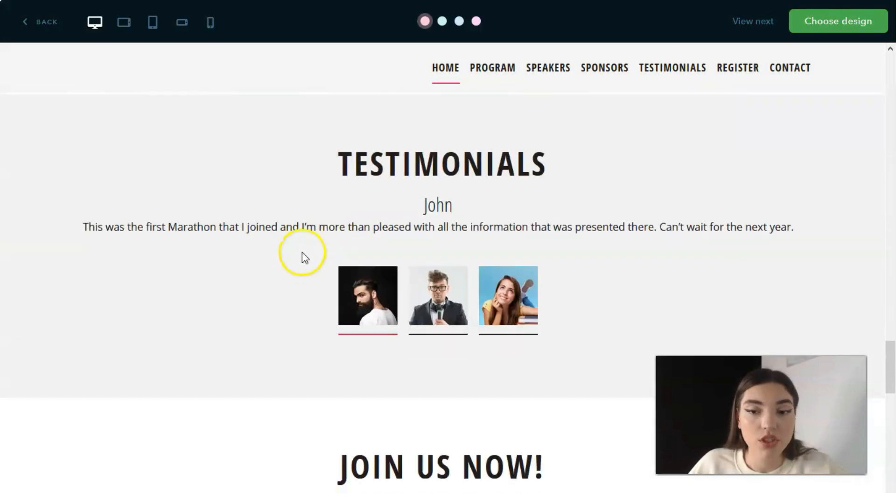
scroll(down, 3)
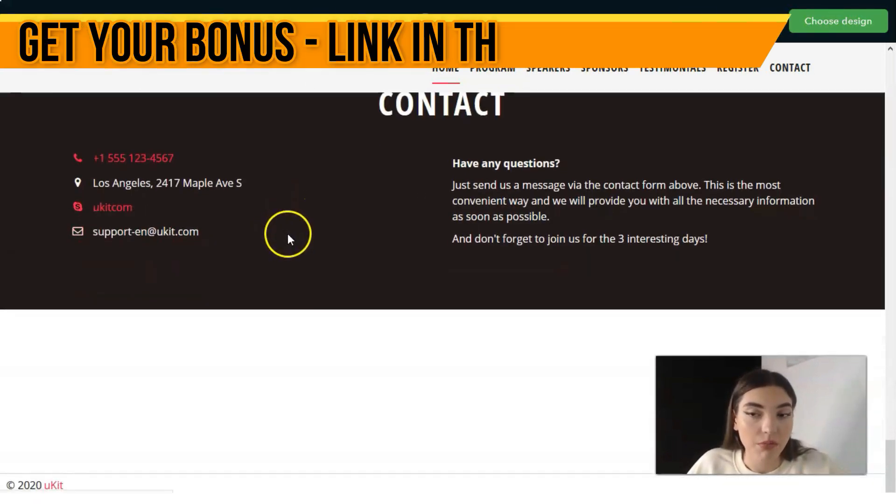
scroll(up, 3)
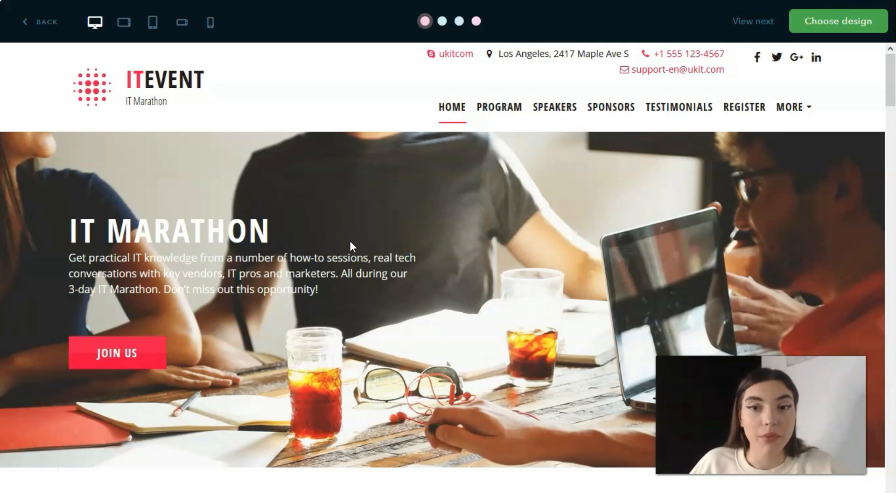
Step: Try the teal, blue and last colour schemes, then return to the original red one
click(442, 21)
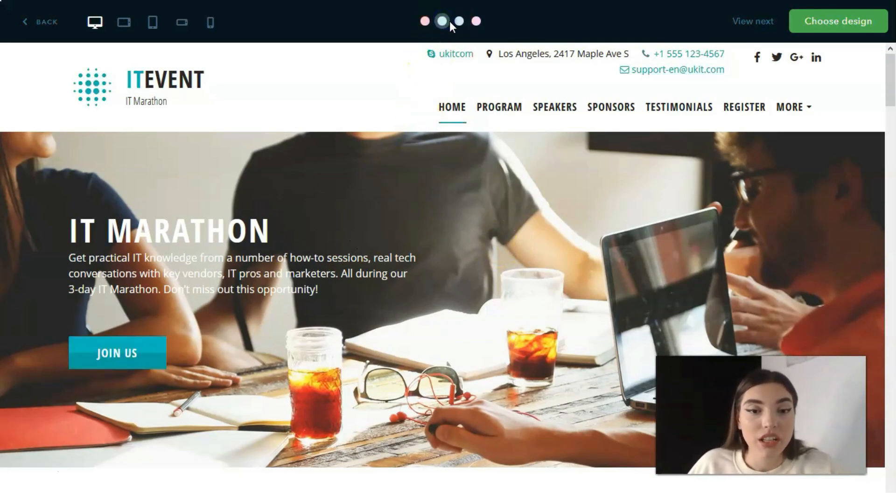
click(459, 22)
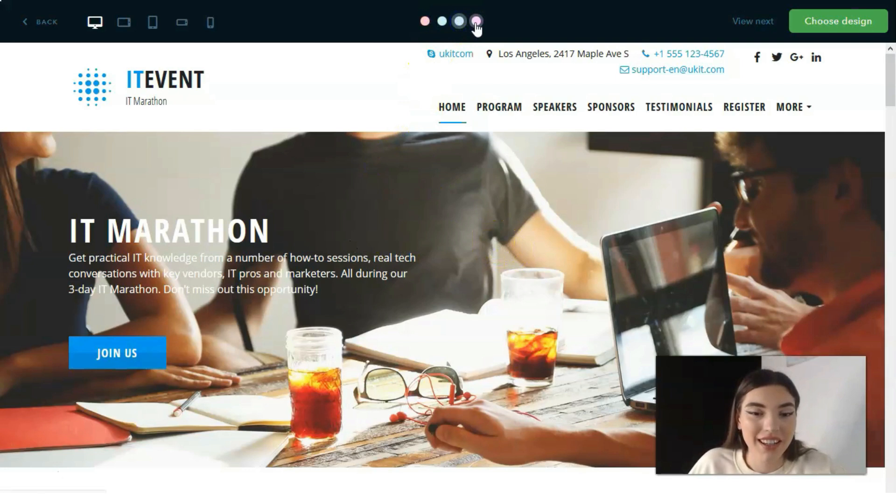
click(424, 22)
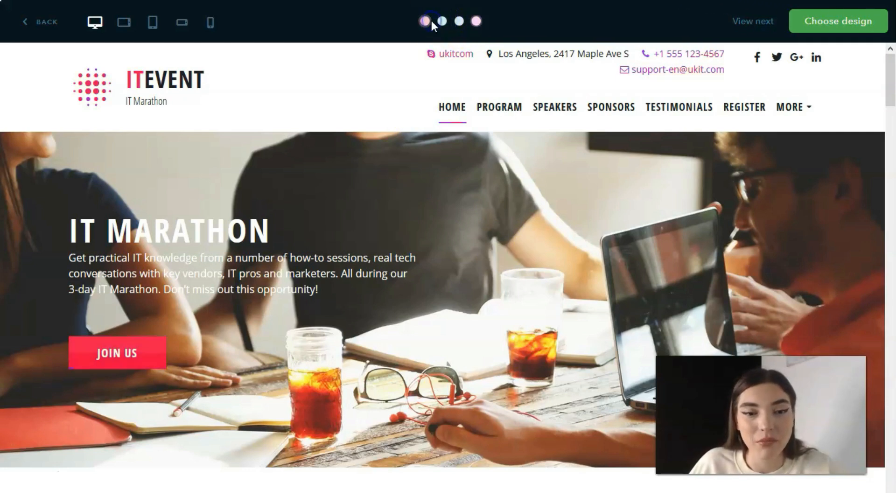
click(96, 21)
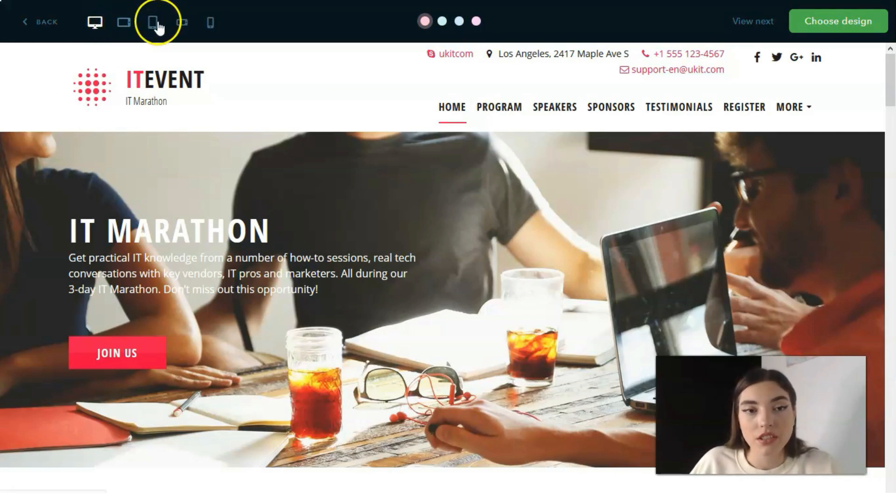
Step: Preview the site on landscape tablet, then landscape and portrait phone layouts
click(153, 21)
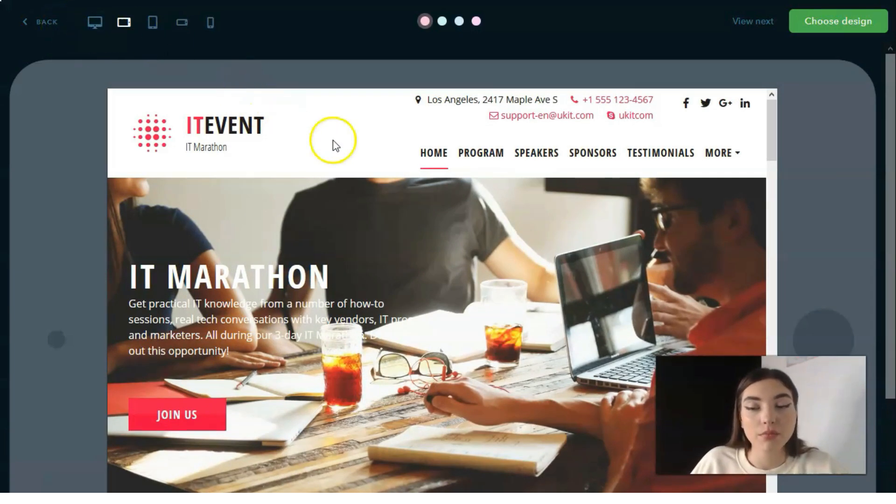
scroll(down, 3)
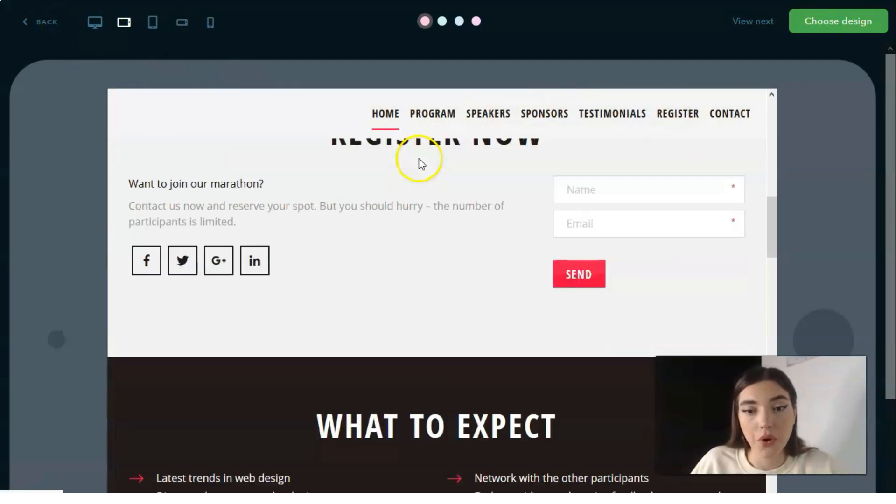
scroll(down, 3)
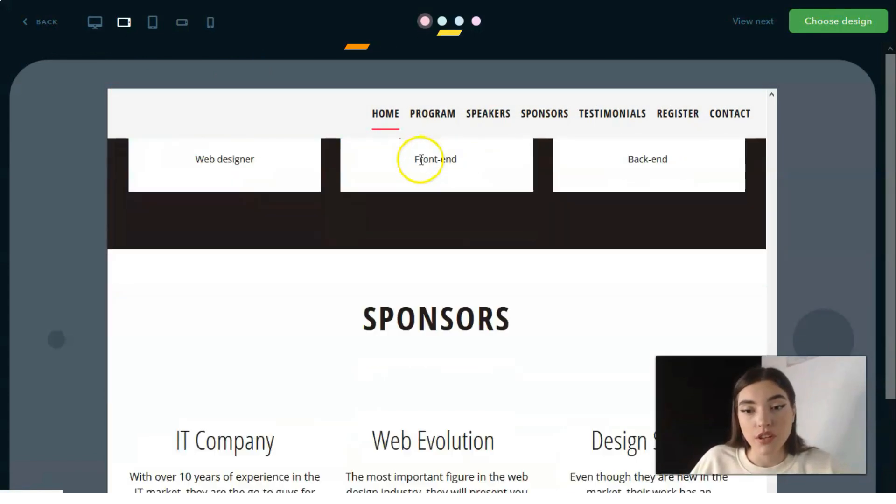
scroll(down, 3)
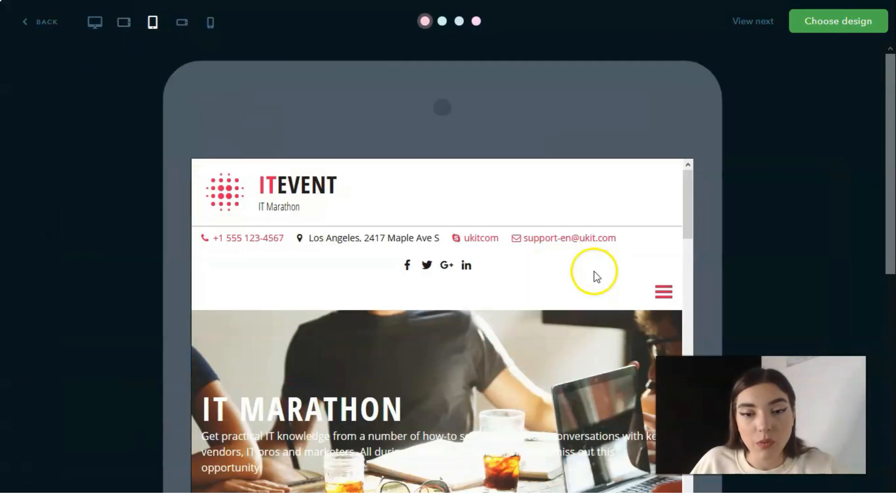
click(182, 21)
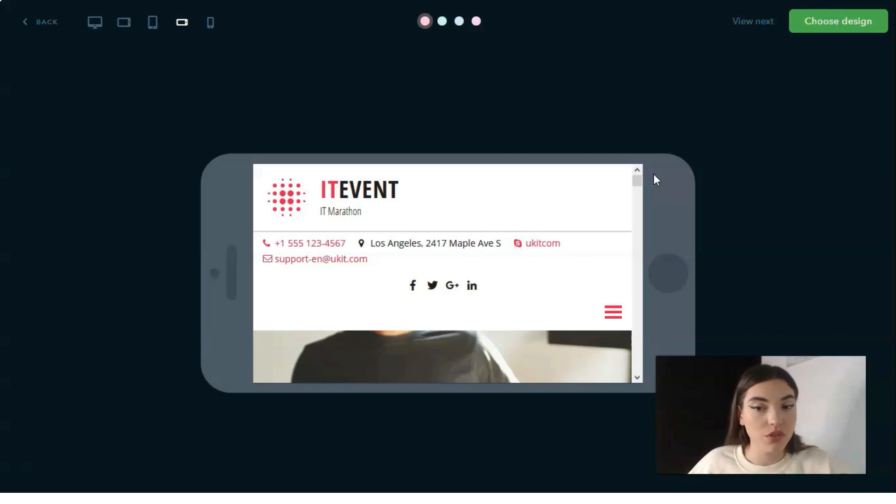
click(210, 22)
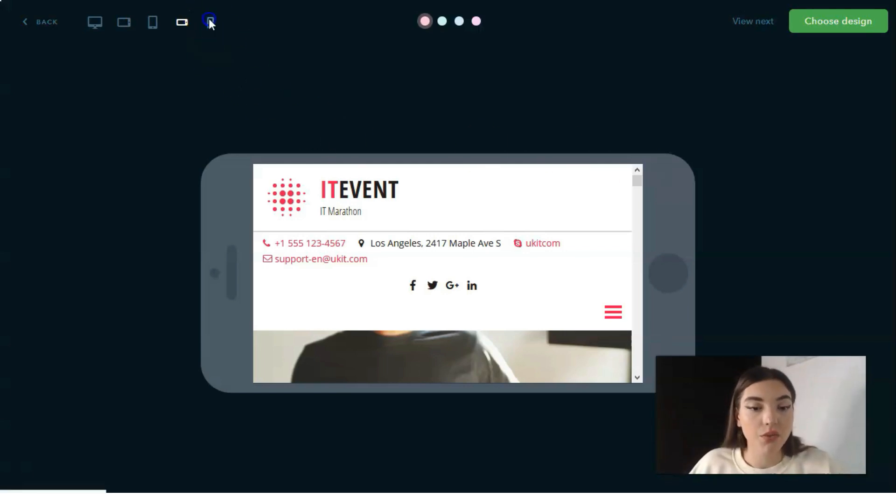
click(210, 21)
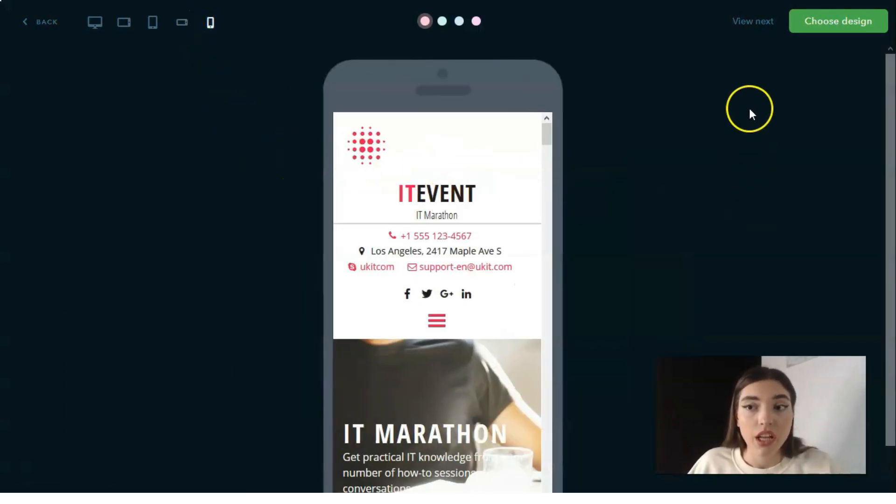
Step: Choose the IT Marathon design and accept the suggested web address to reach the editor
click(839, 21)
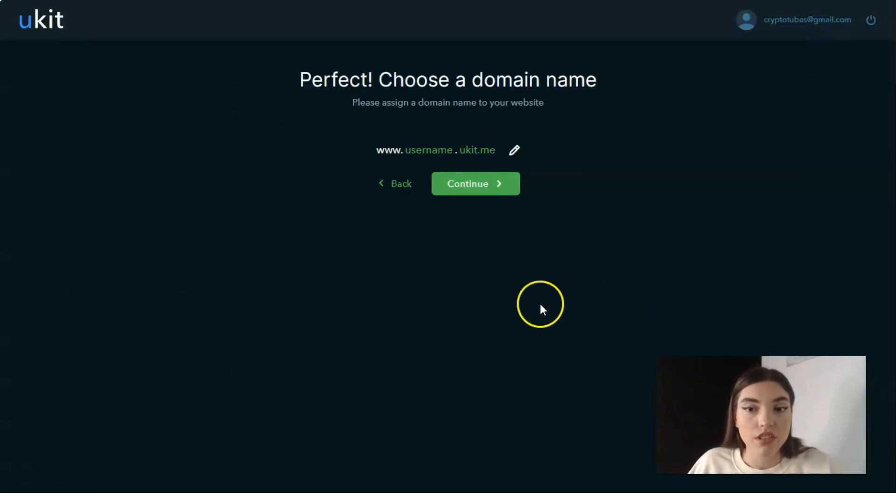
mouse_move(548, 298)
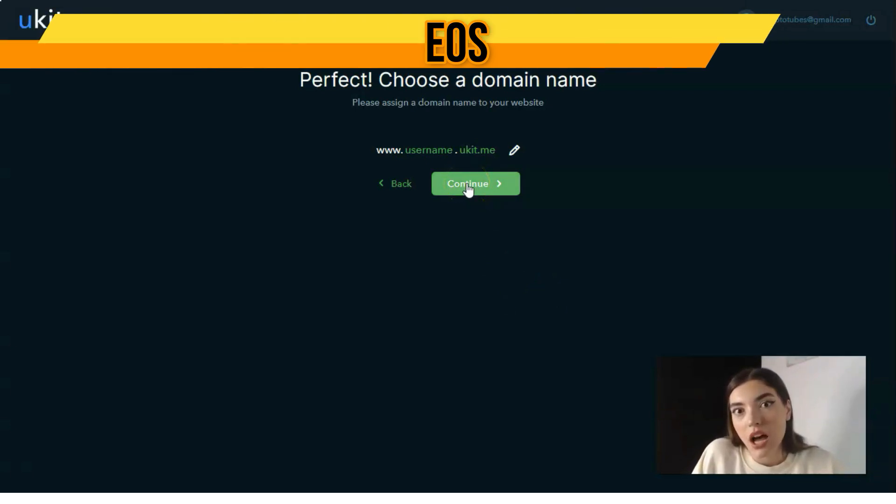
click(475, 184)
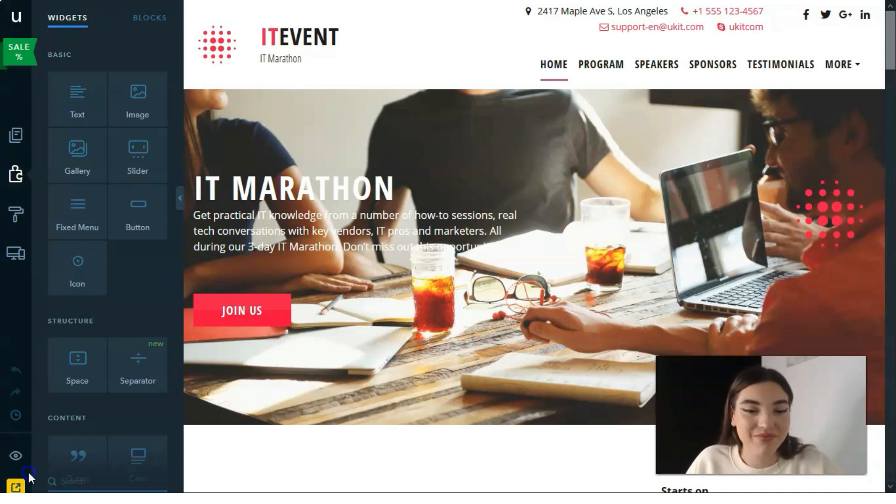
Step: Show the site's pages: Home plus 404, Privacy Policy and User Agreement
click(16, 135)
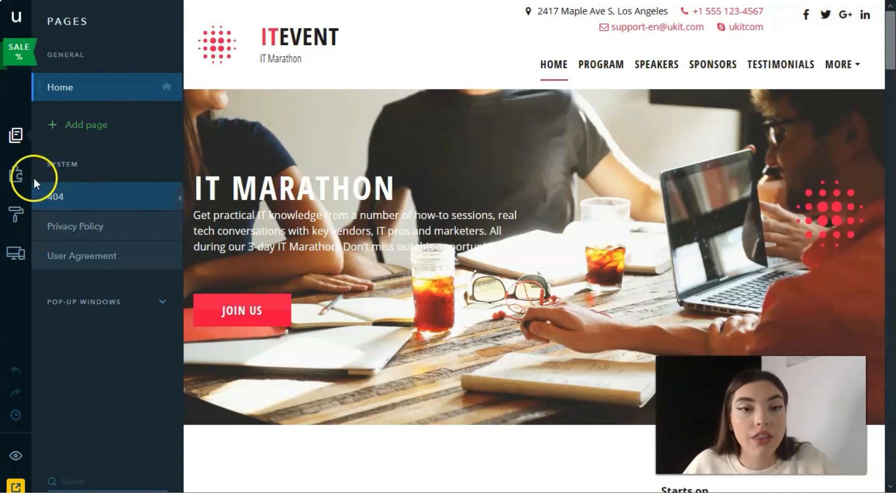
Step: Show the widget library and bring the About IT Marathon section into view
click(15, 174)
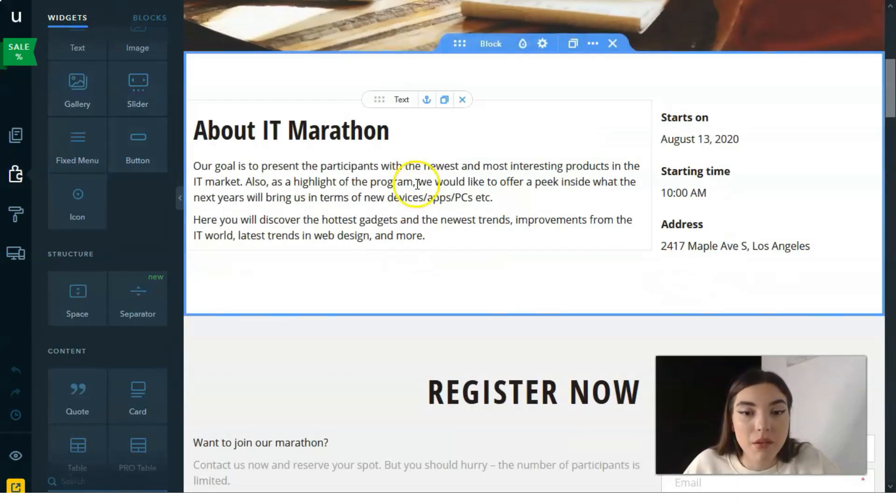
scroll(down, 3)
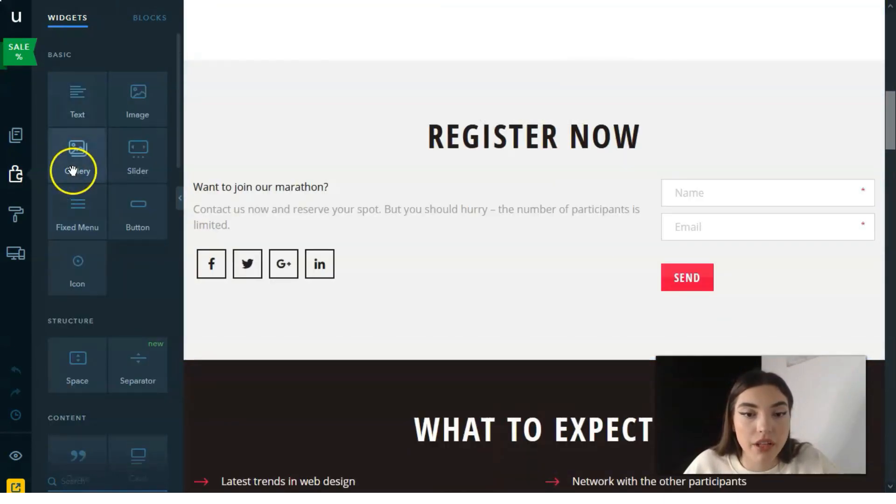
Step: Place a six-image gallery between About IT Marathon and Register Now with its settings shown
scroll(down, 3)
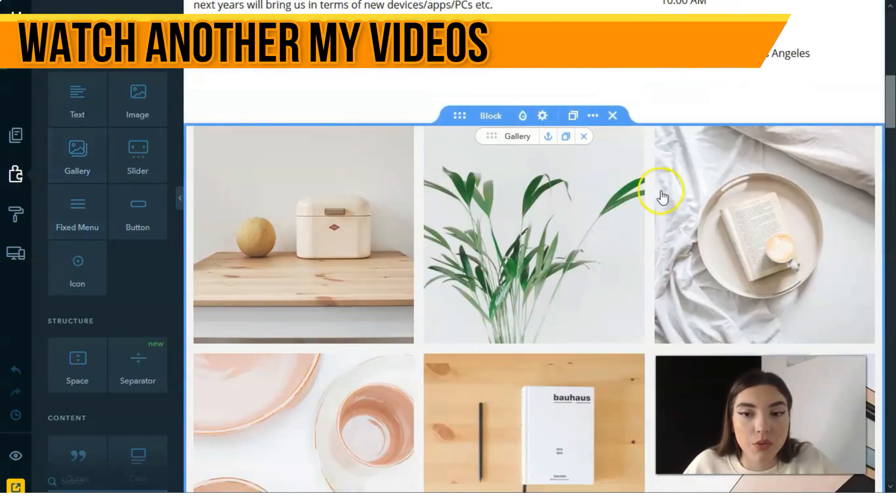
scroll(down, 3)
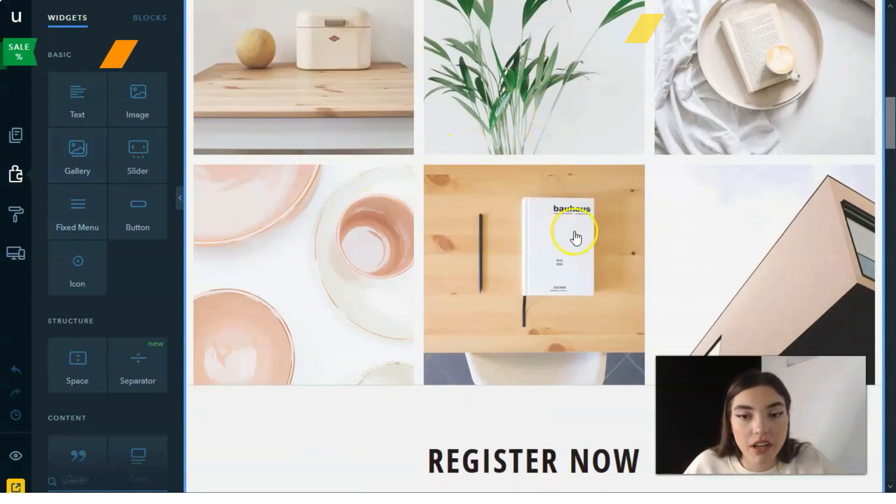
scroll(down, 3)
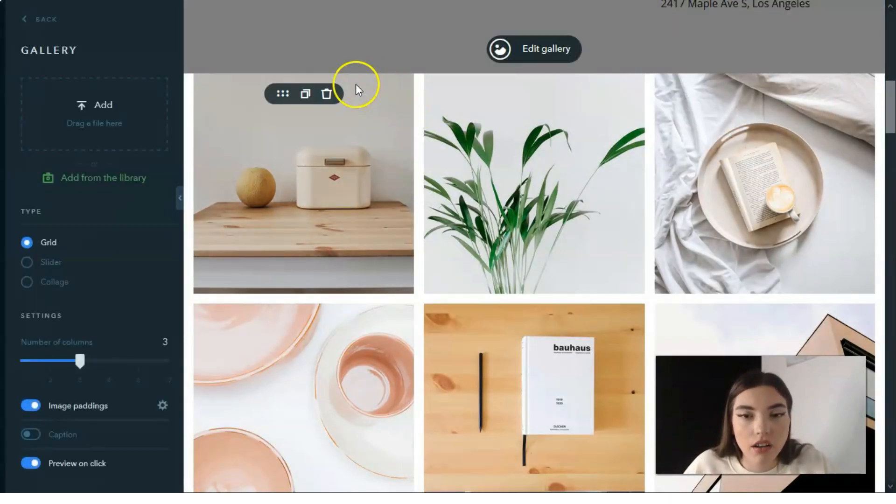
Step: Trim the gallery to three photos: plant, pink plates and building
scroll(down, 3)
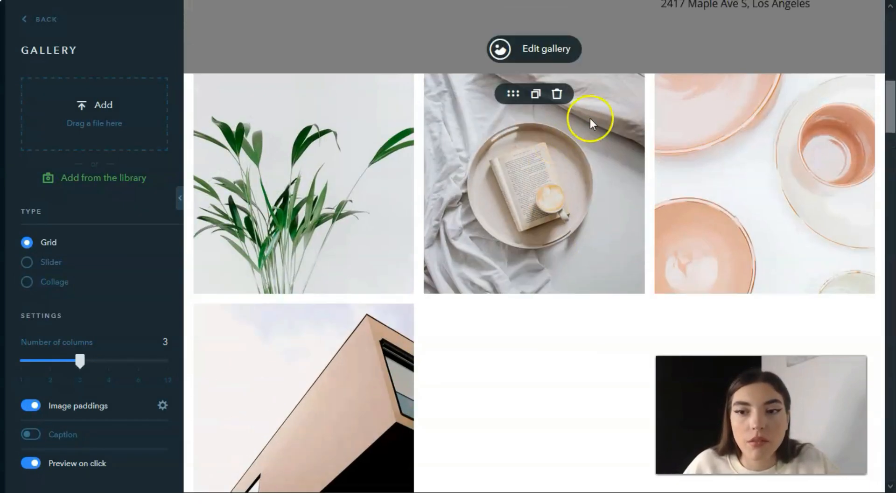
scroll(down, 3)
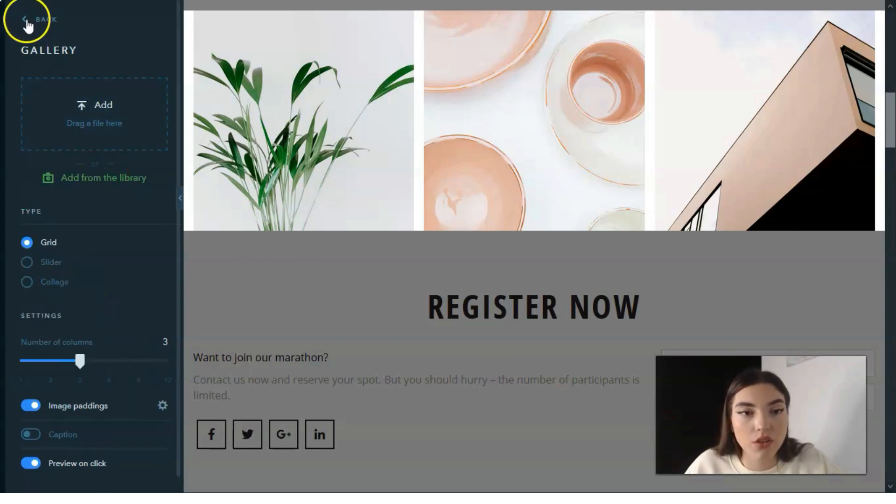
Step: Leave the gallery settings and return to the widget library
click(27, 18)
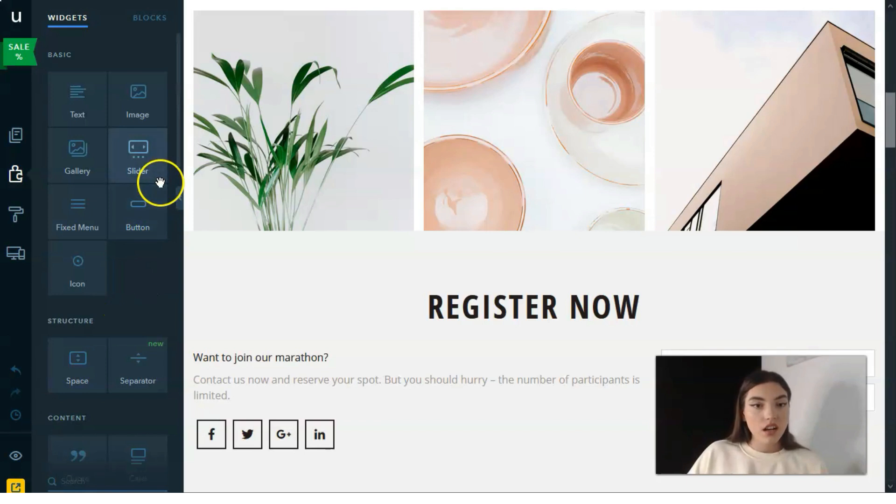
scroll(down, 3)
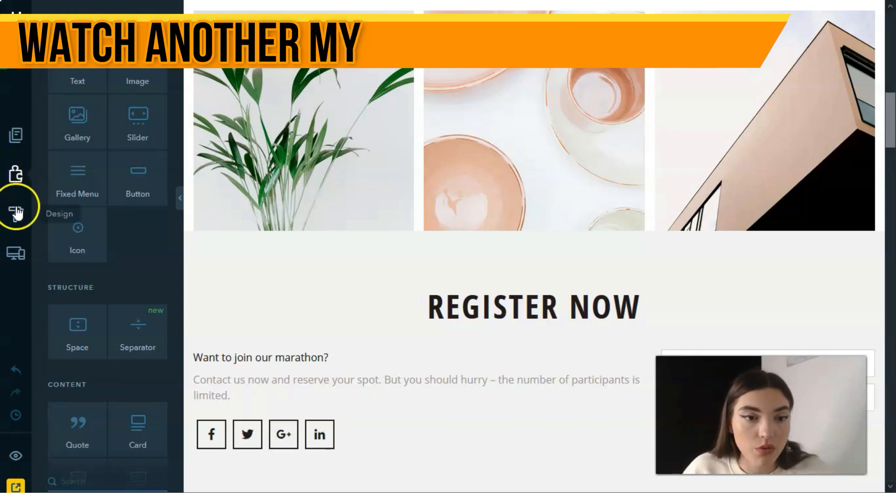
Step: In the Design settings, apply the Open Sans / Fira Sans font pair
click(16, 213)
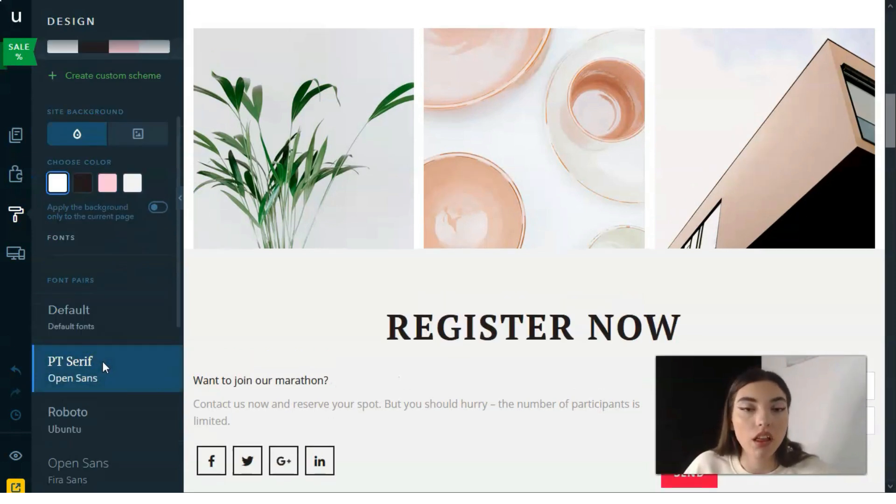
scroll(down, 3)
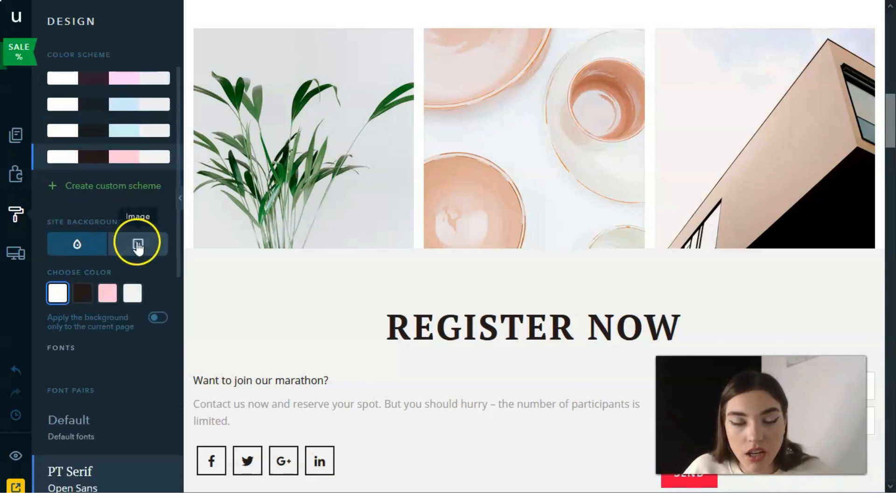
scroll(down, 3)
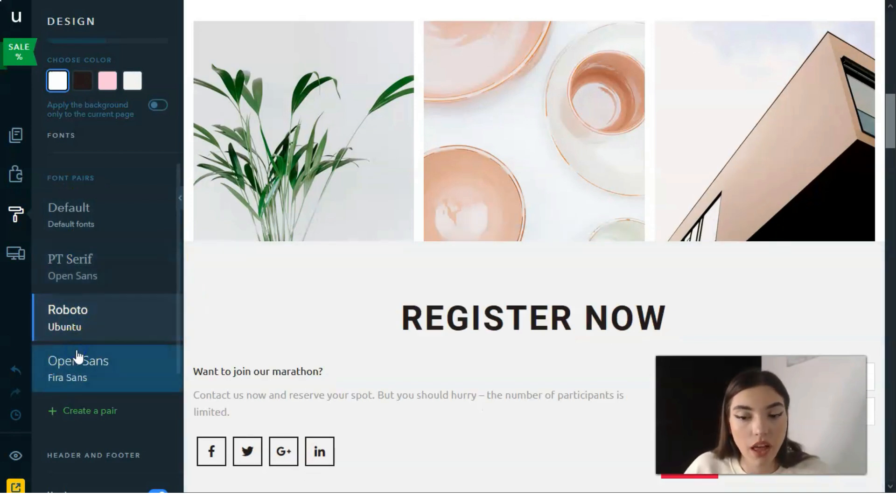
click(79, 369)
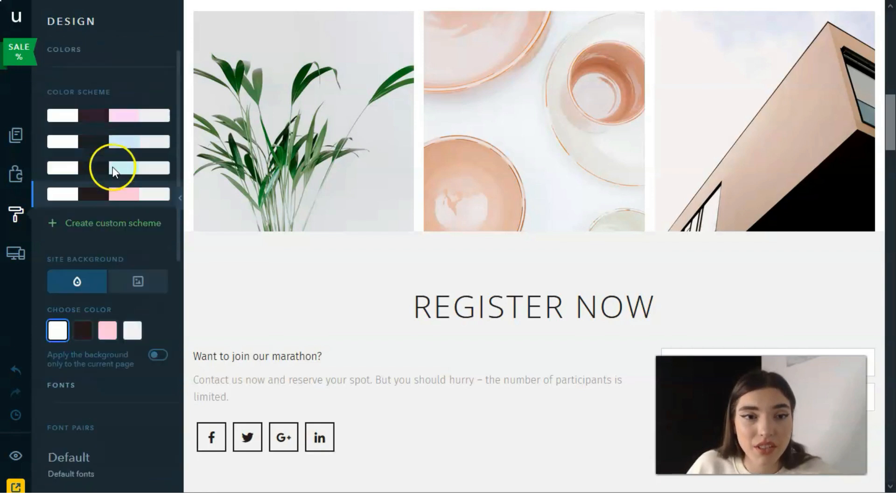
scroll(down, 3)
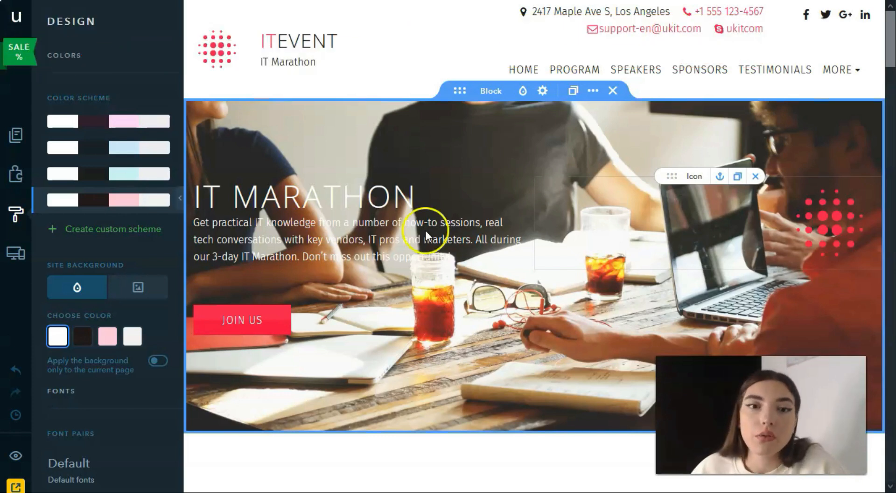
click(369, 106)
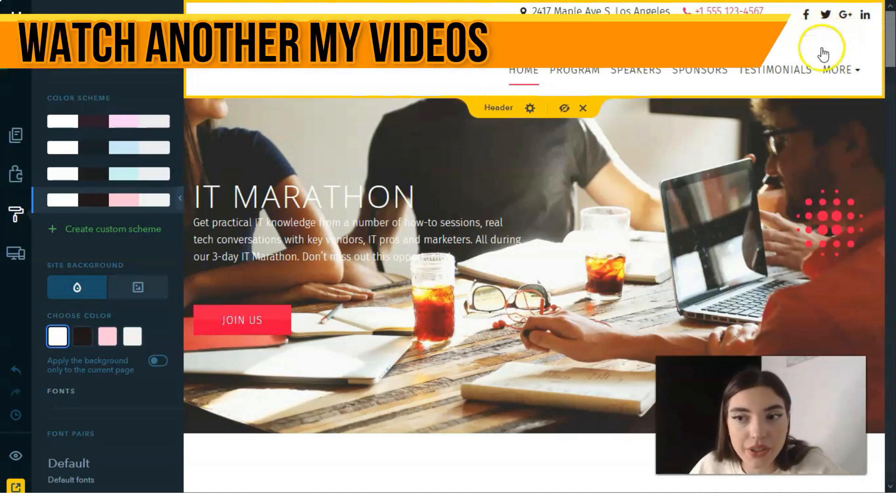
click(517, 297)
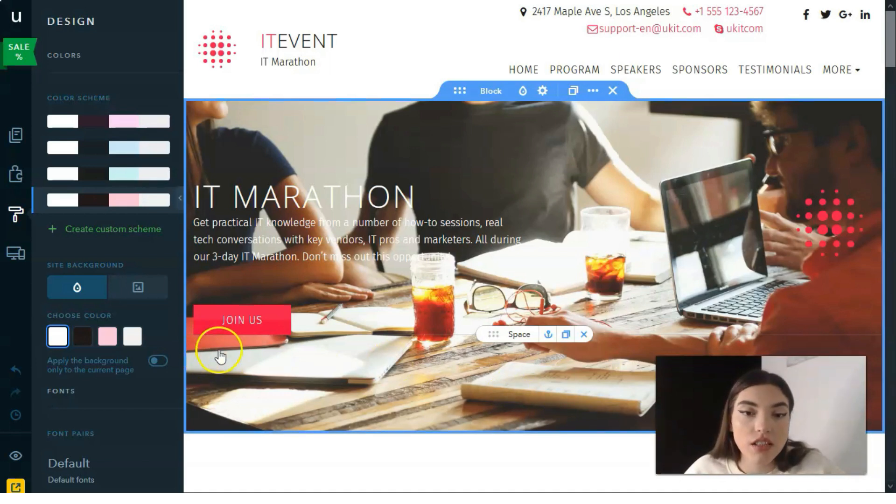
Step: Scroll from the banner down to the About IT Marathon block with date, time and address
click(223, 240)
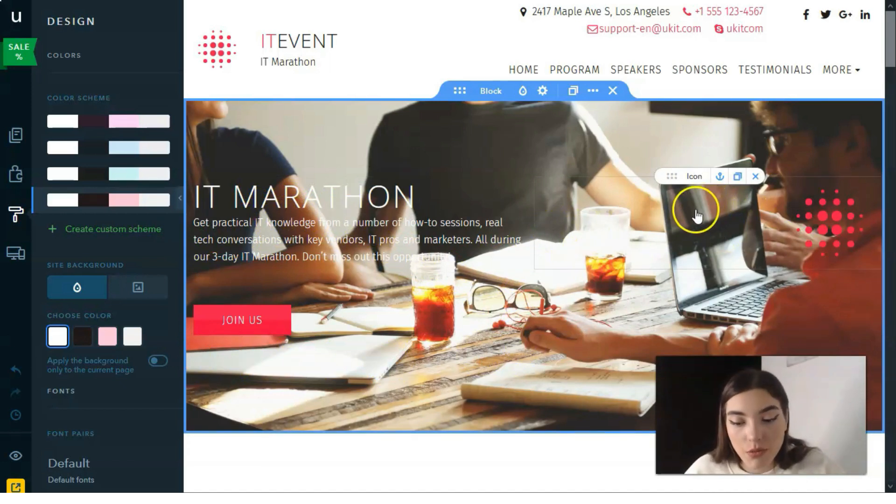
scroll(down, 3)
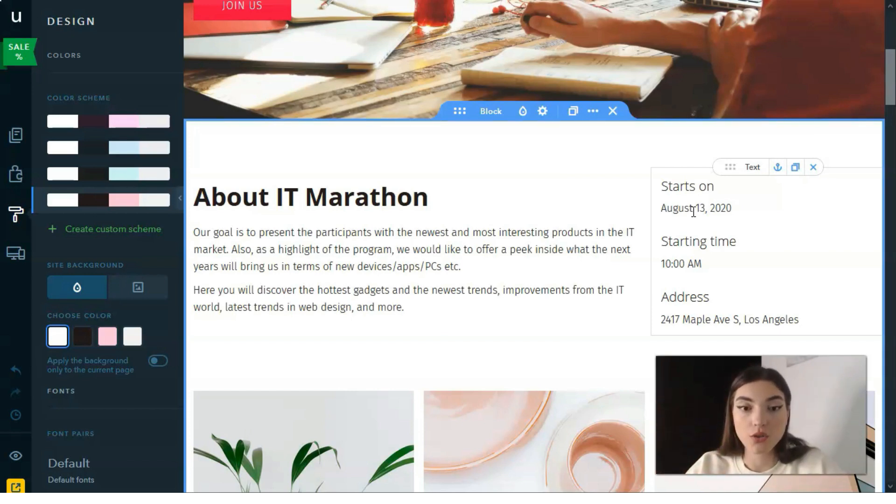
click(499, 249)
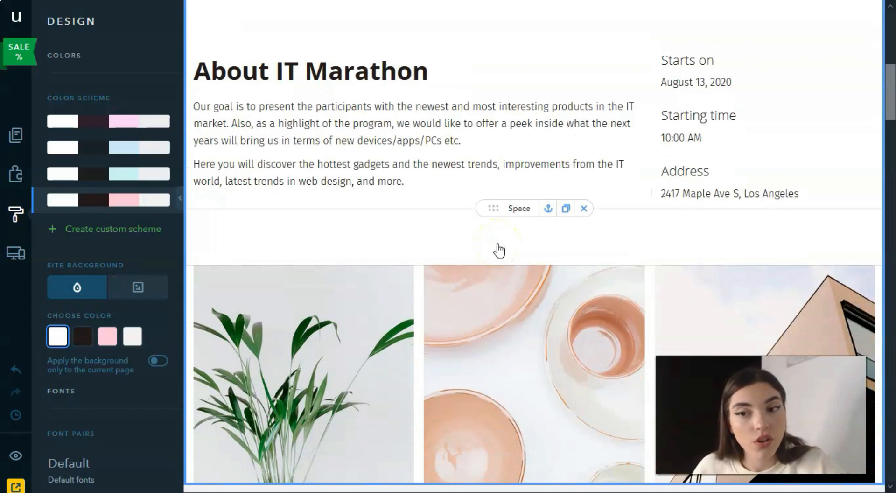
scroll(down, 3)
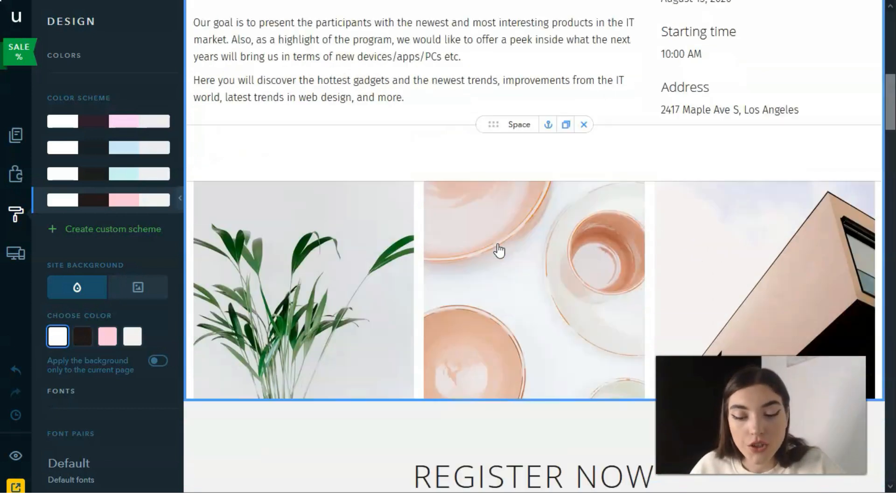
scroll(down, 3)
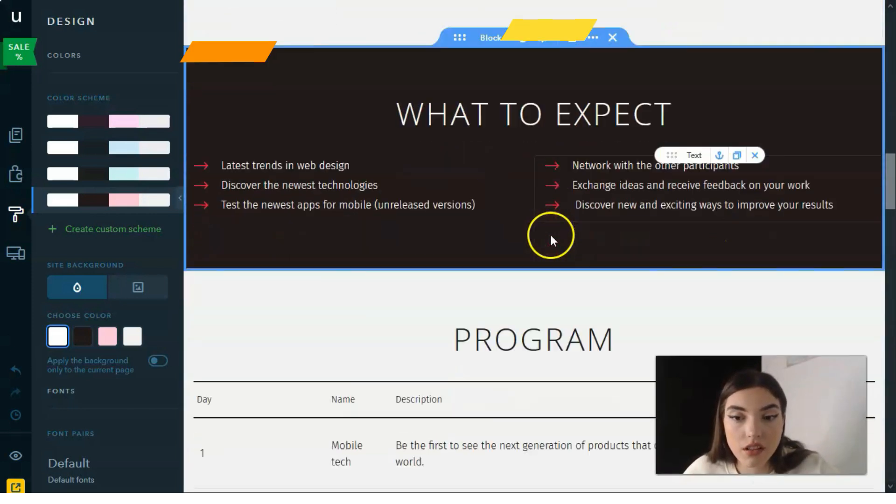
scroll(down, 3)
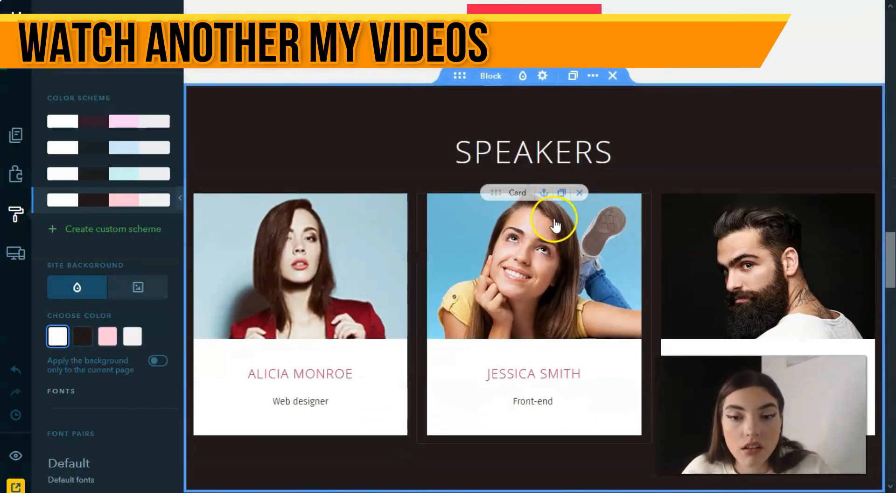
scroll(down, 3)
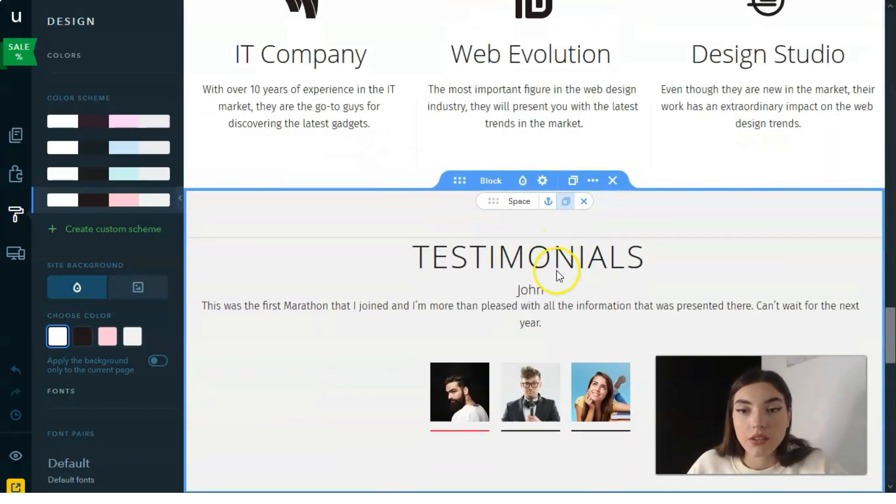
scroll(down, 3)
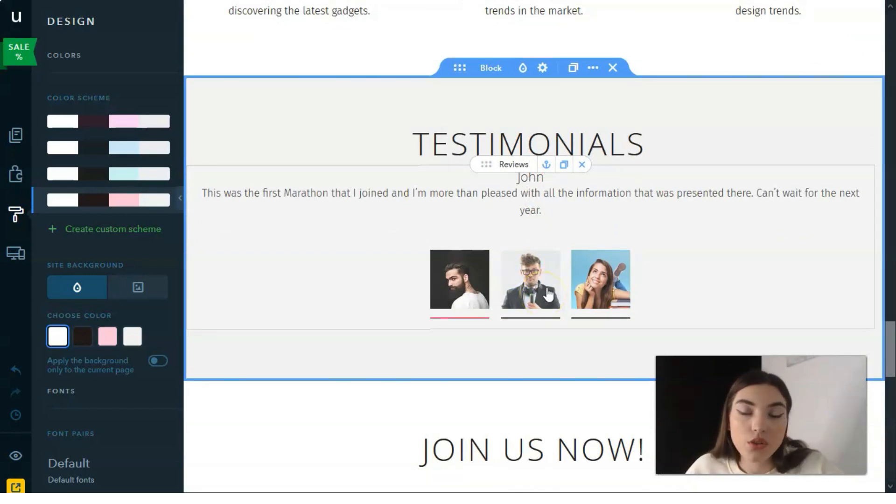
scroll(down, 3)
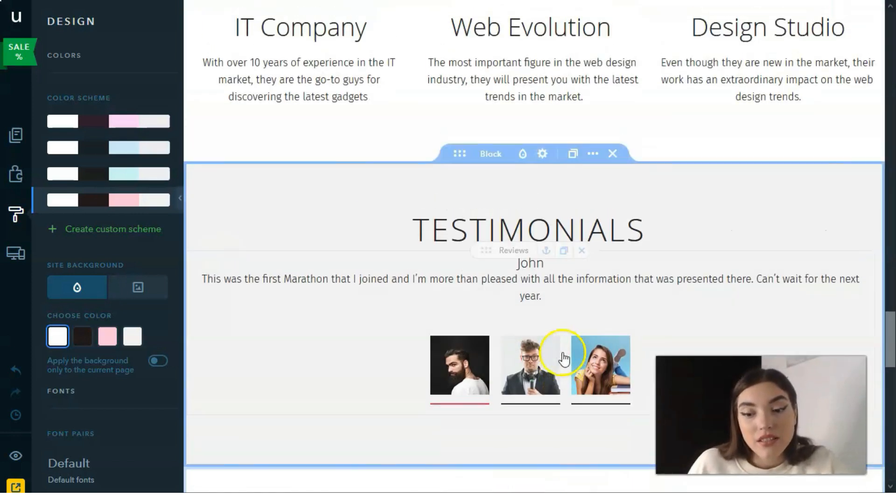
scroll(down, 3)
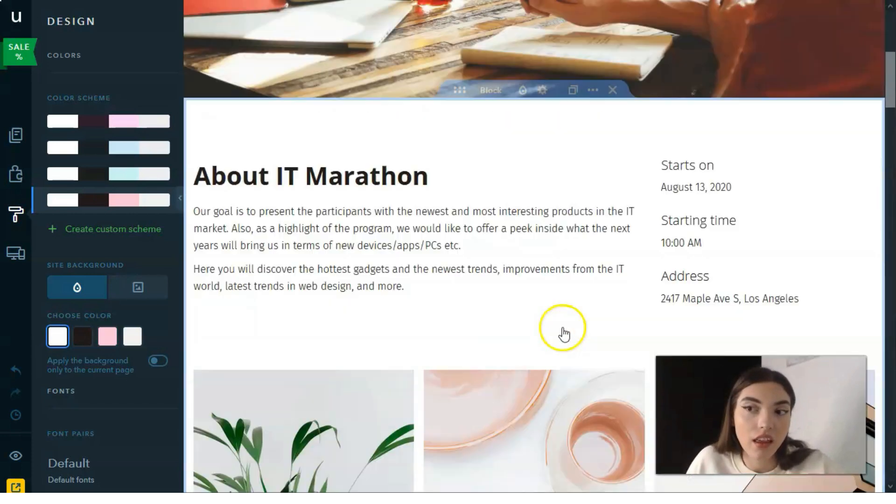